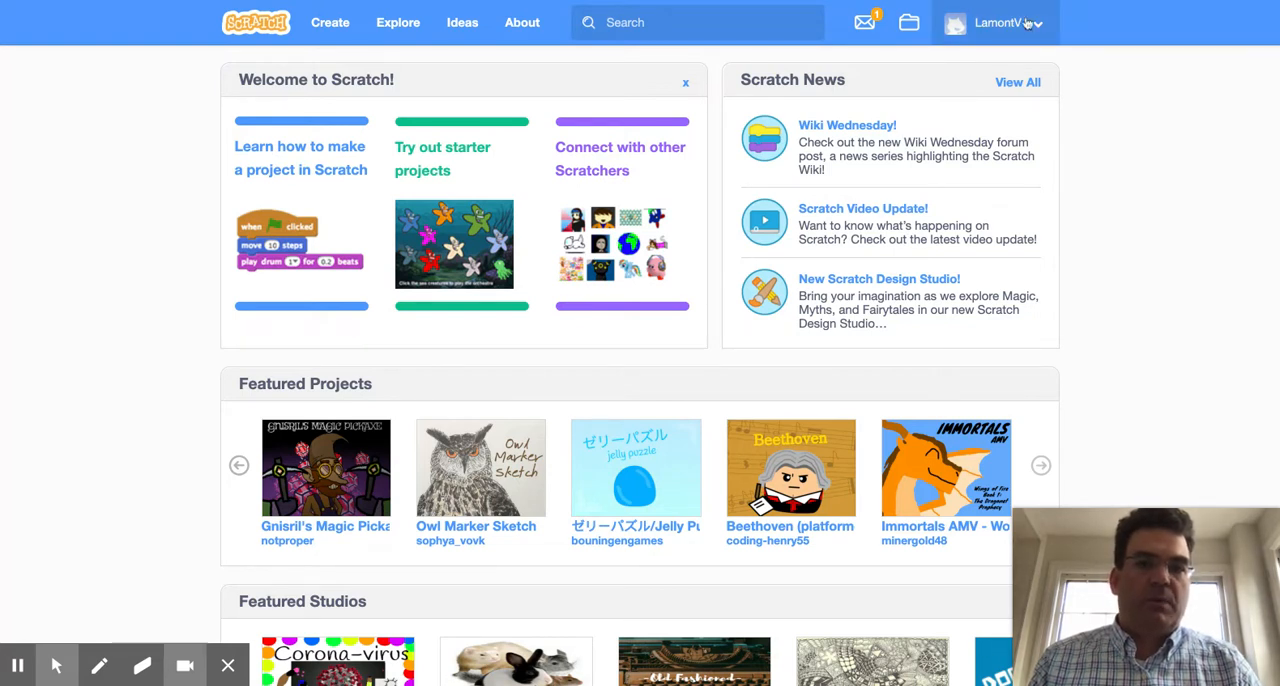
mouse_move(703, 184)
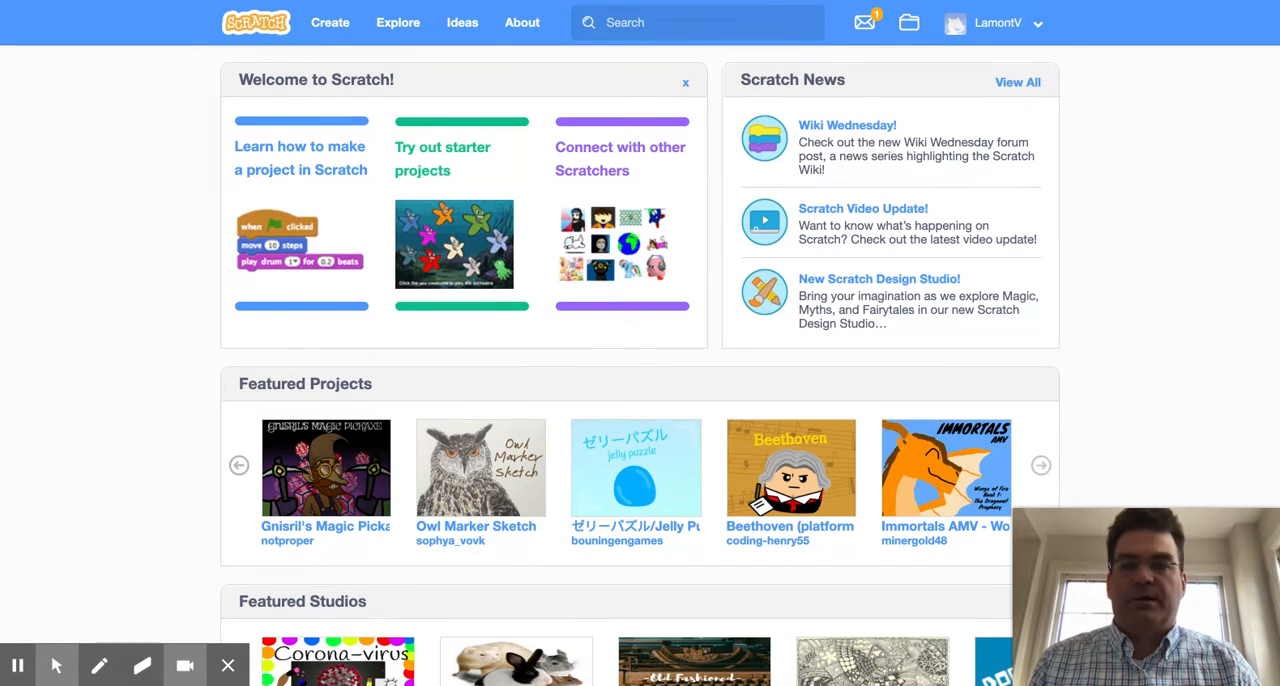
mouse_move(683, 181)
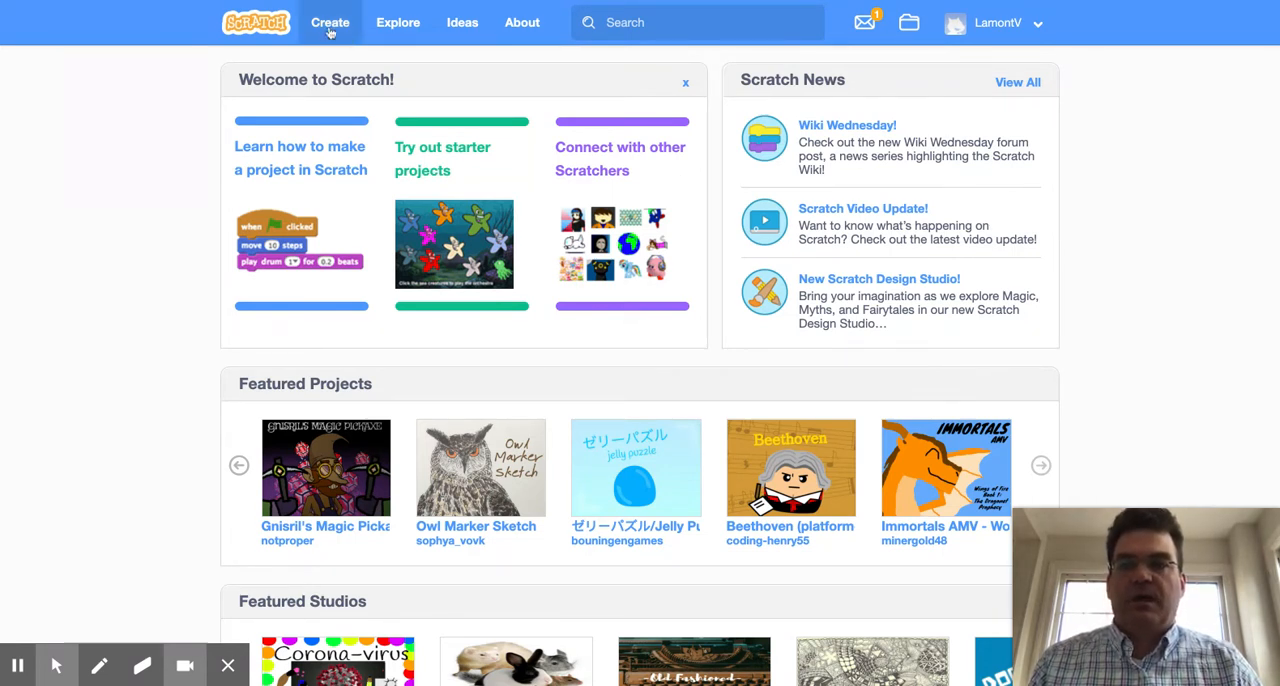
- Start a new project and open the Tutorials library
click(330, 22)
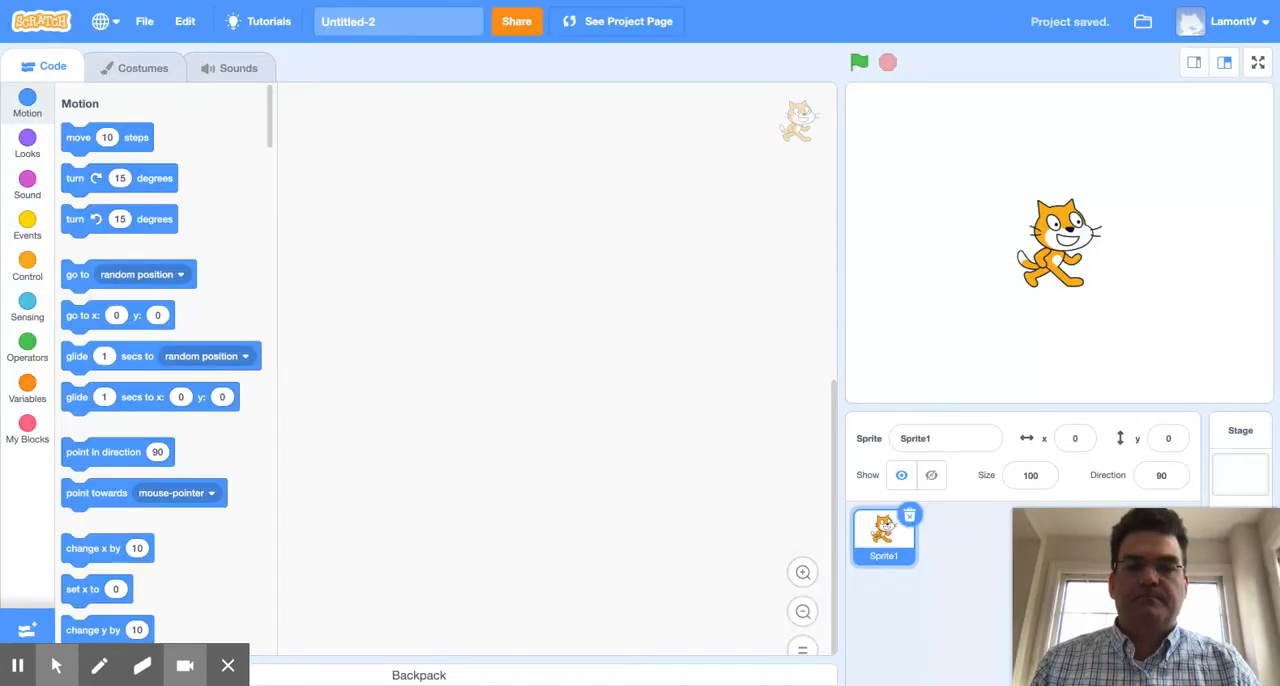
mouse_move(528, 290)
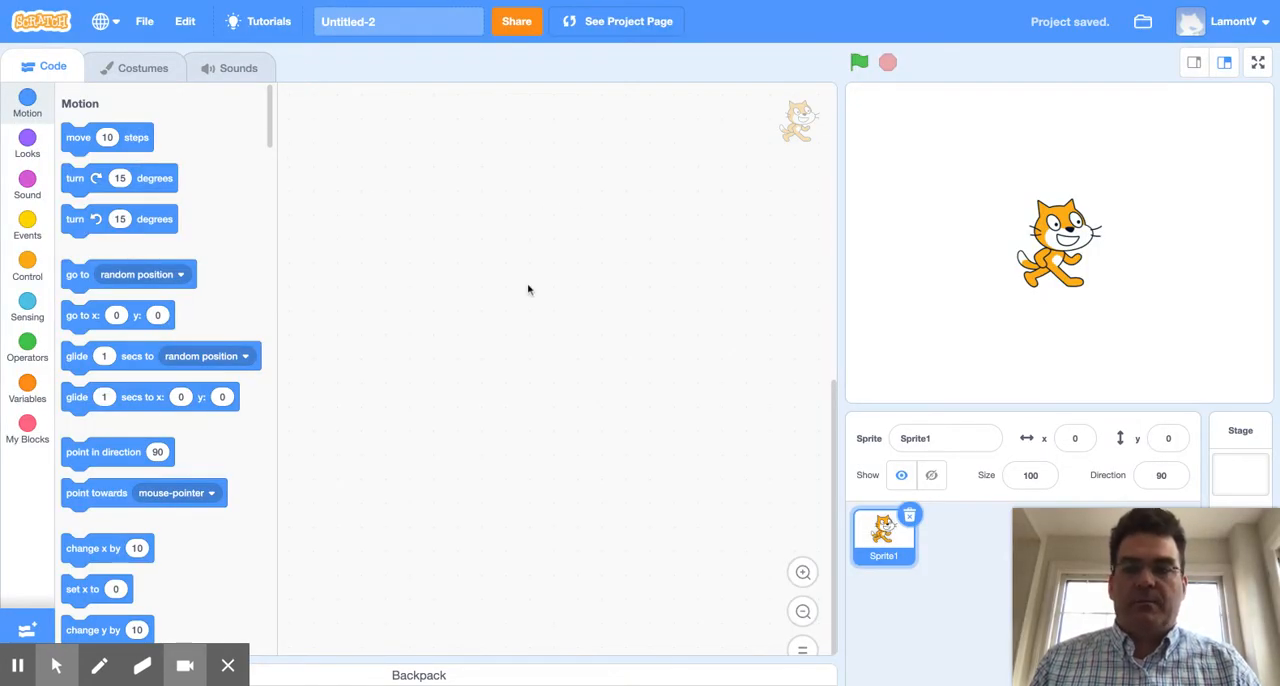
mouse_move(520, 394)
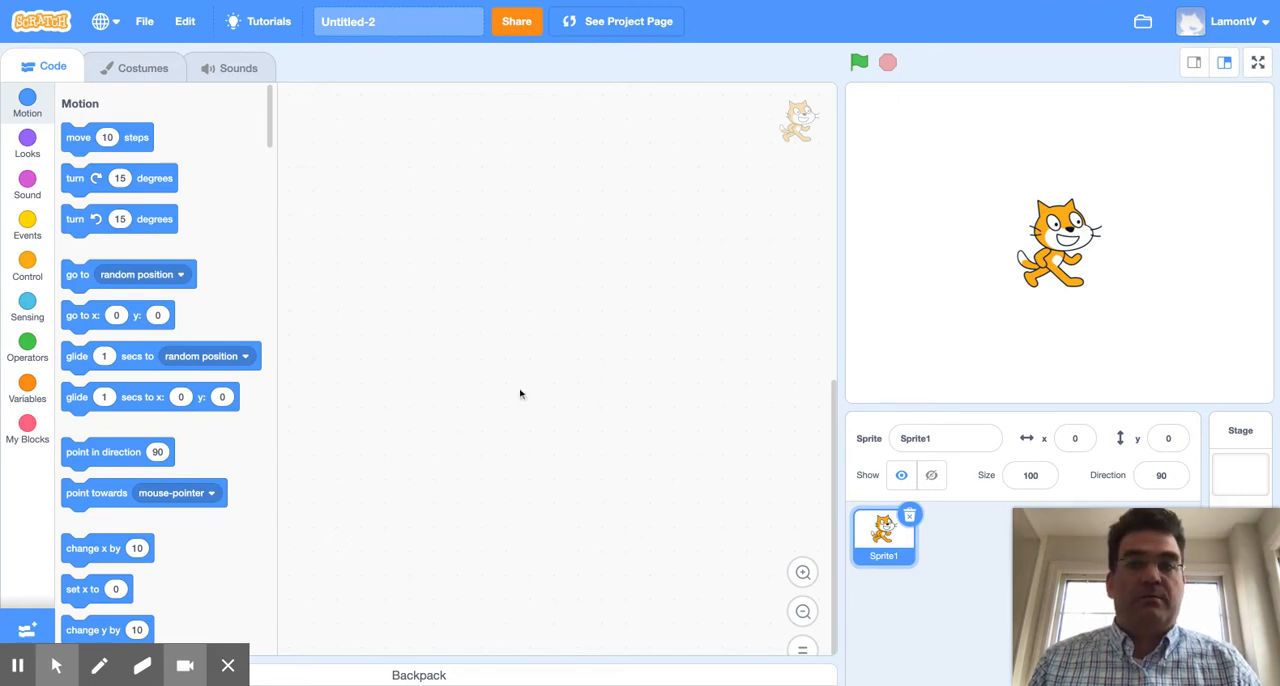
click(267, 21)
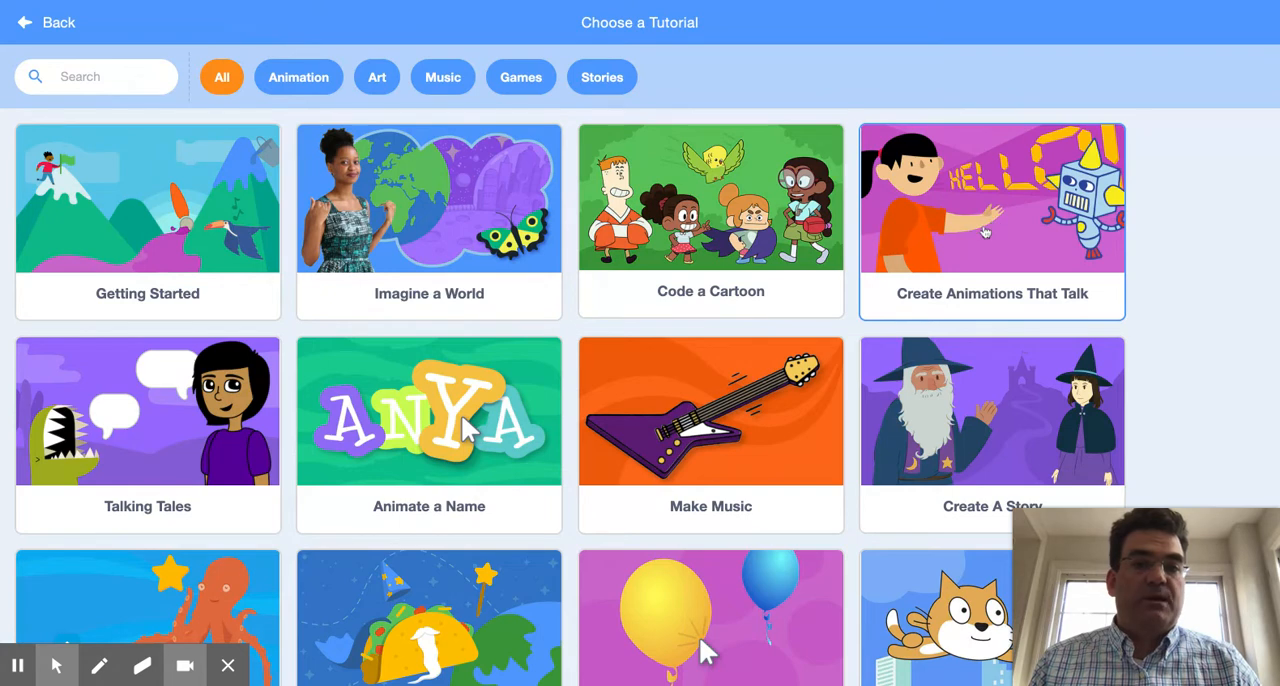
- Open Create Animations That Talk and page through to its More things to try step
click(991, 220)
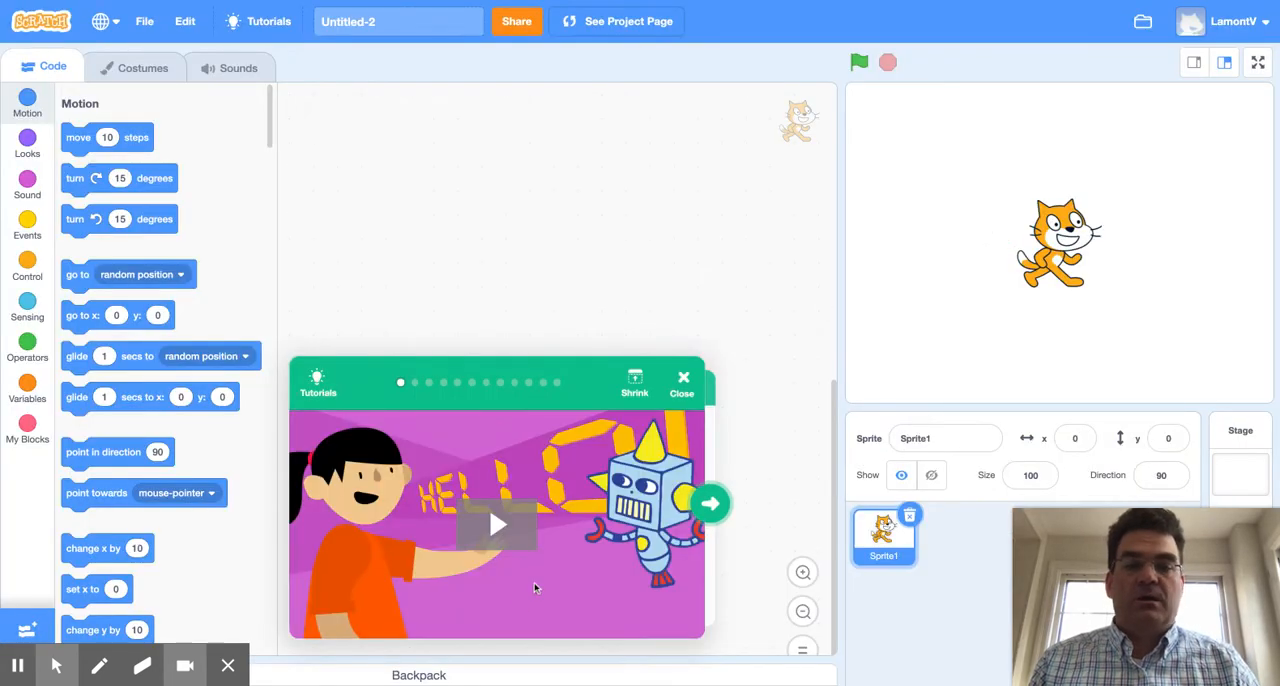
click(711, 503)
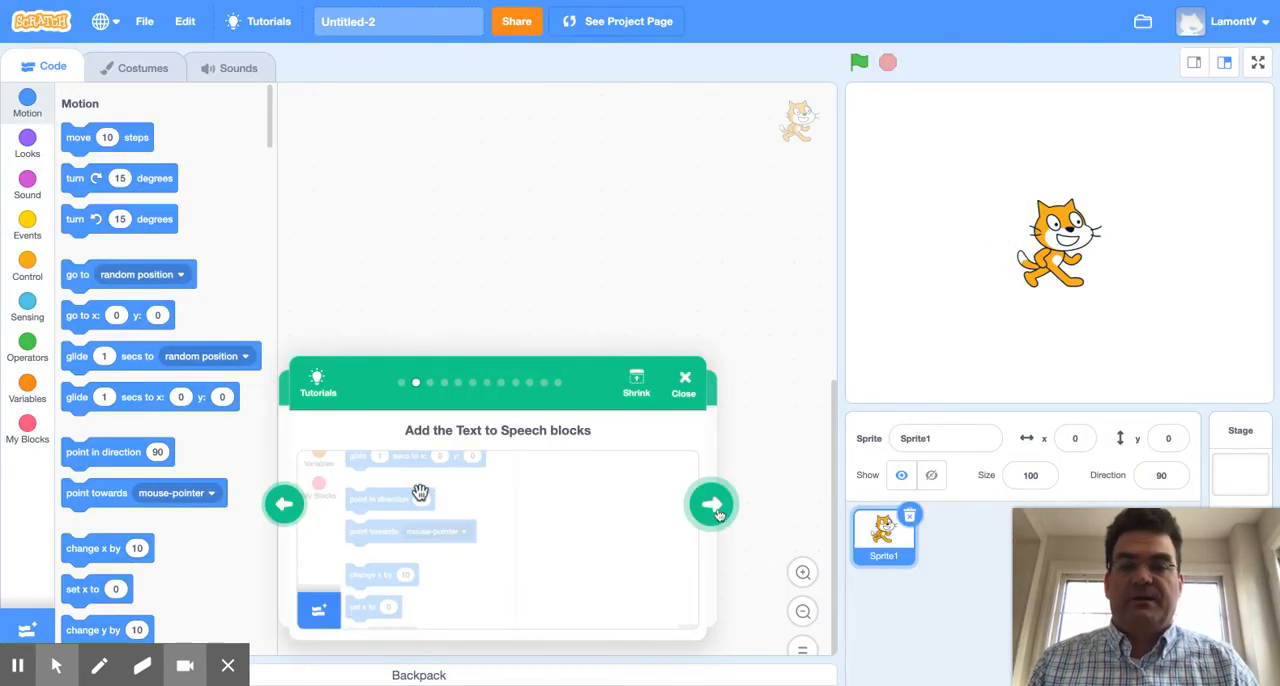
click(711, 503)
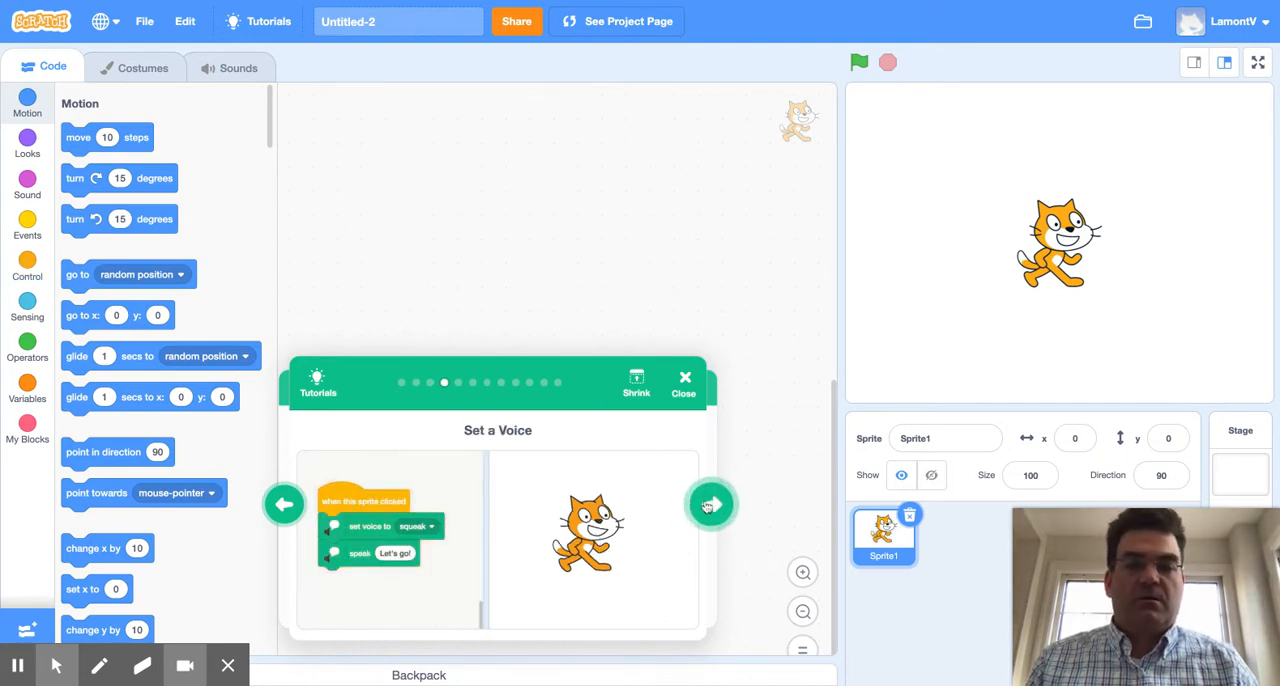
click(712, 504)
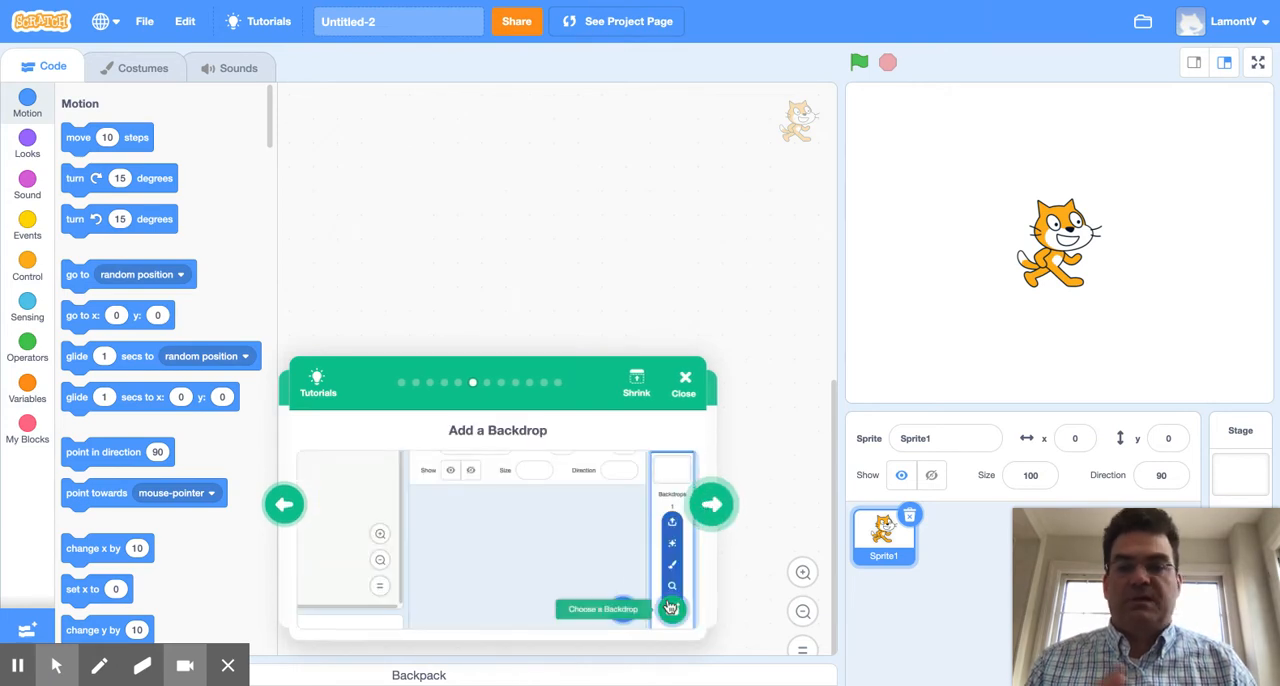
click(711, 504)
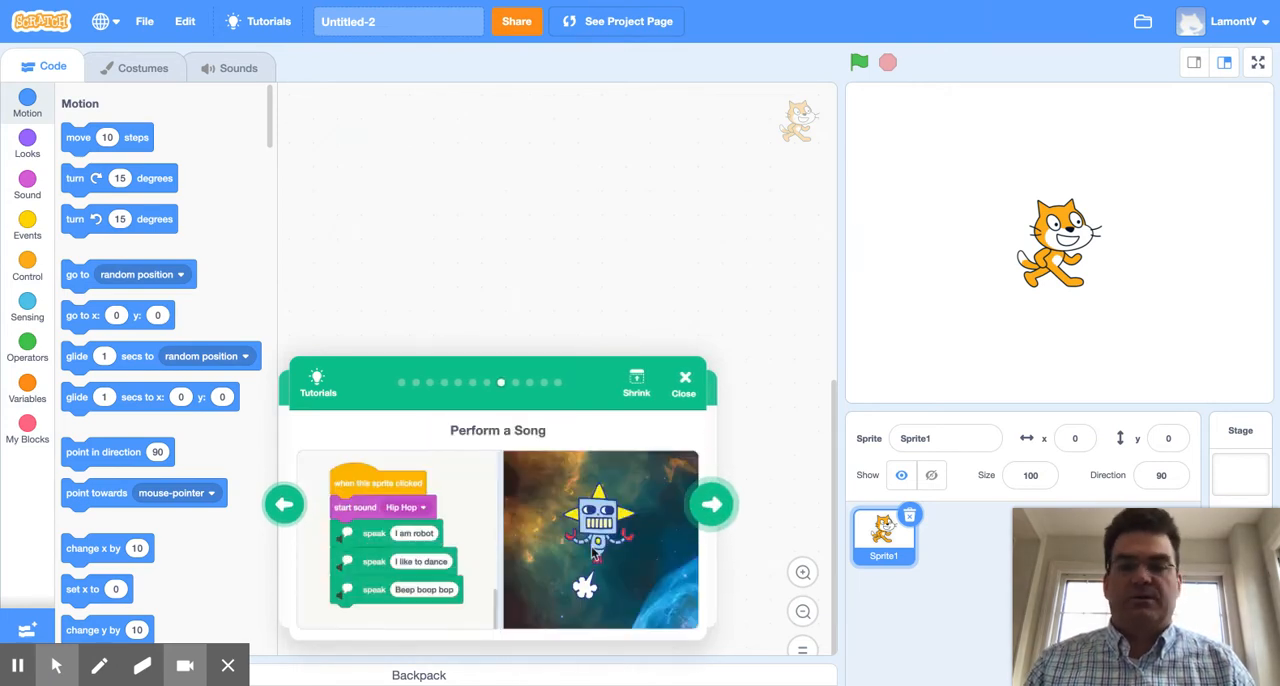
click(711, 503)
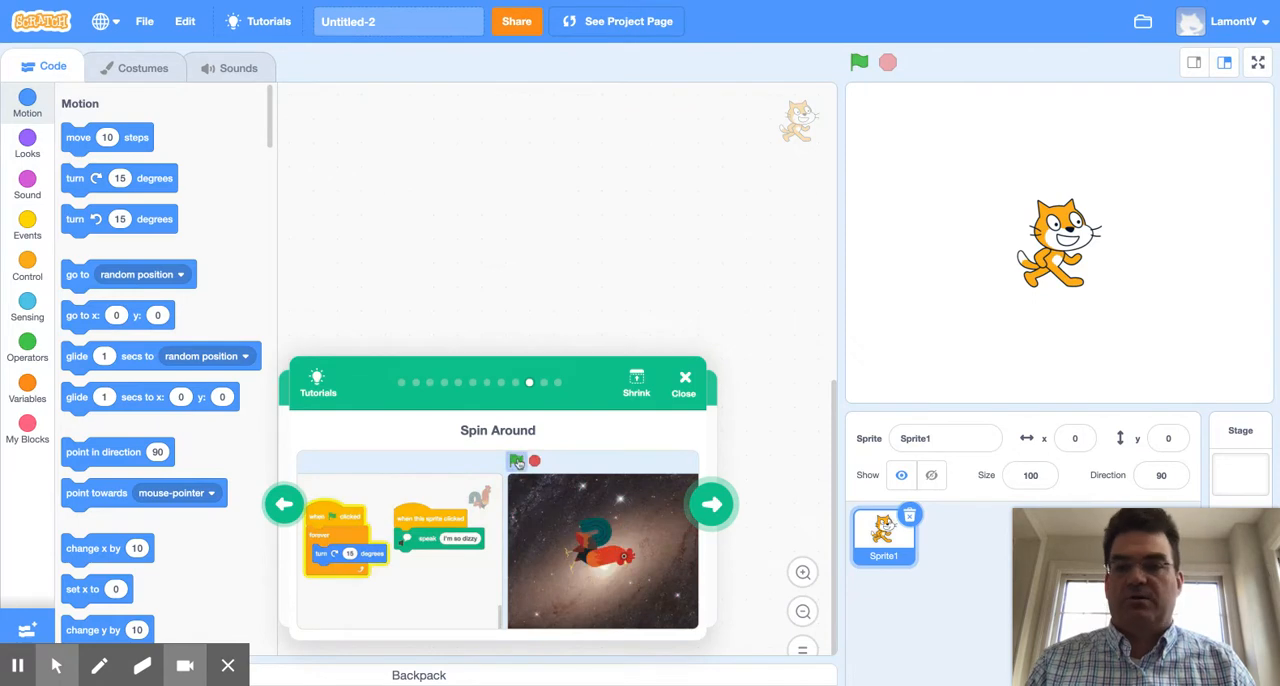
click(711, 504)
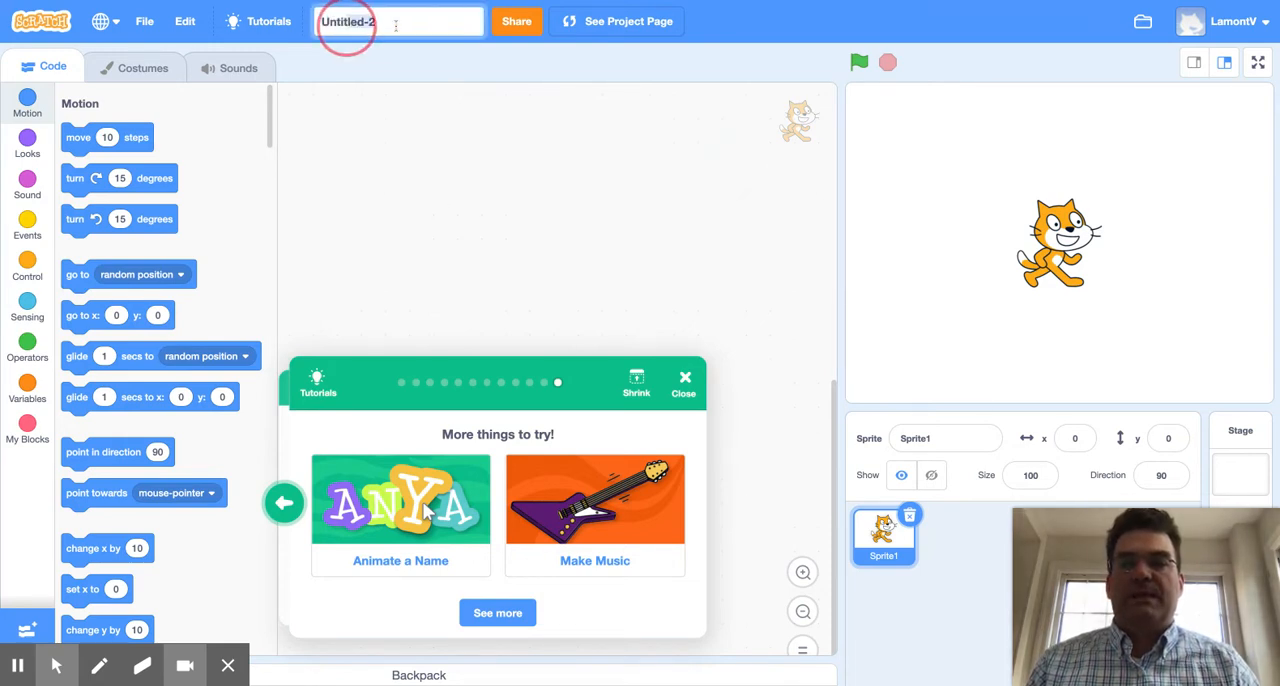
- Rename the project from Untitled-2 to 'Create Animations That Talk LFifth'
text(Cr)
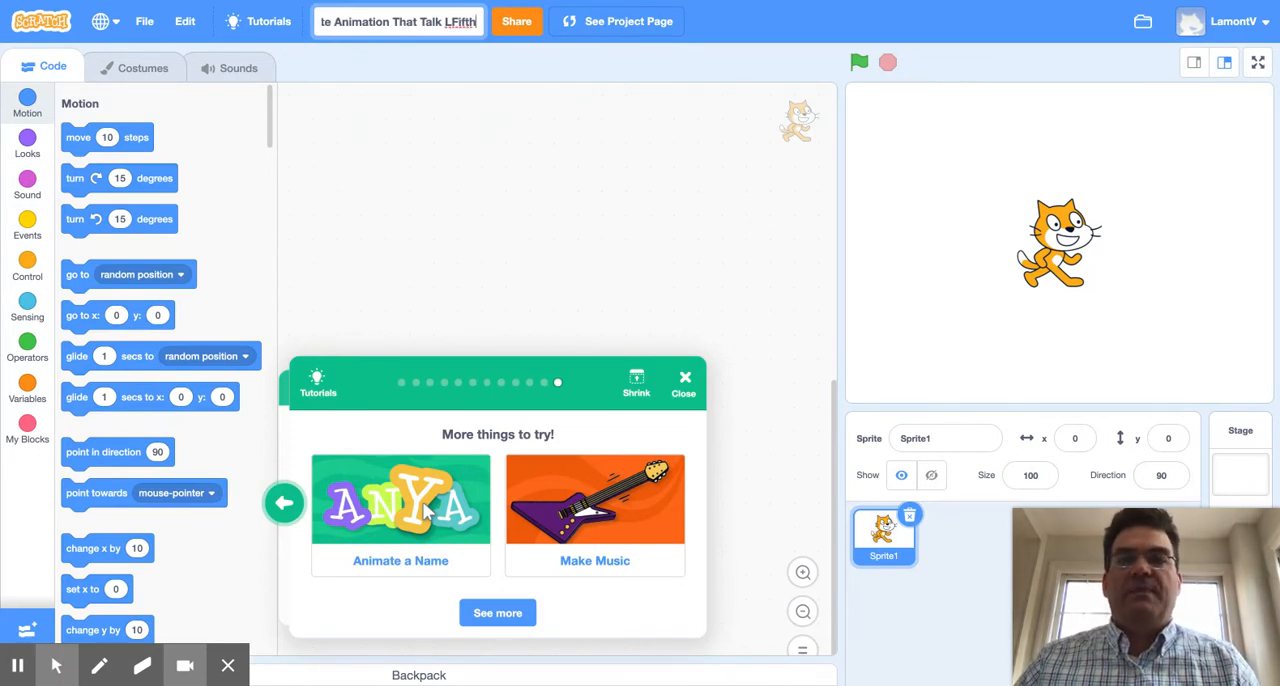
click(517, 21)
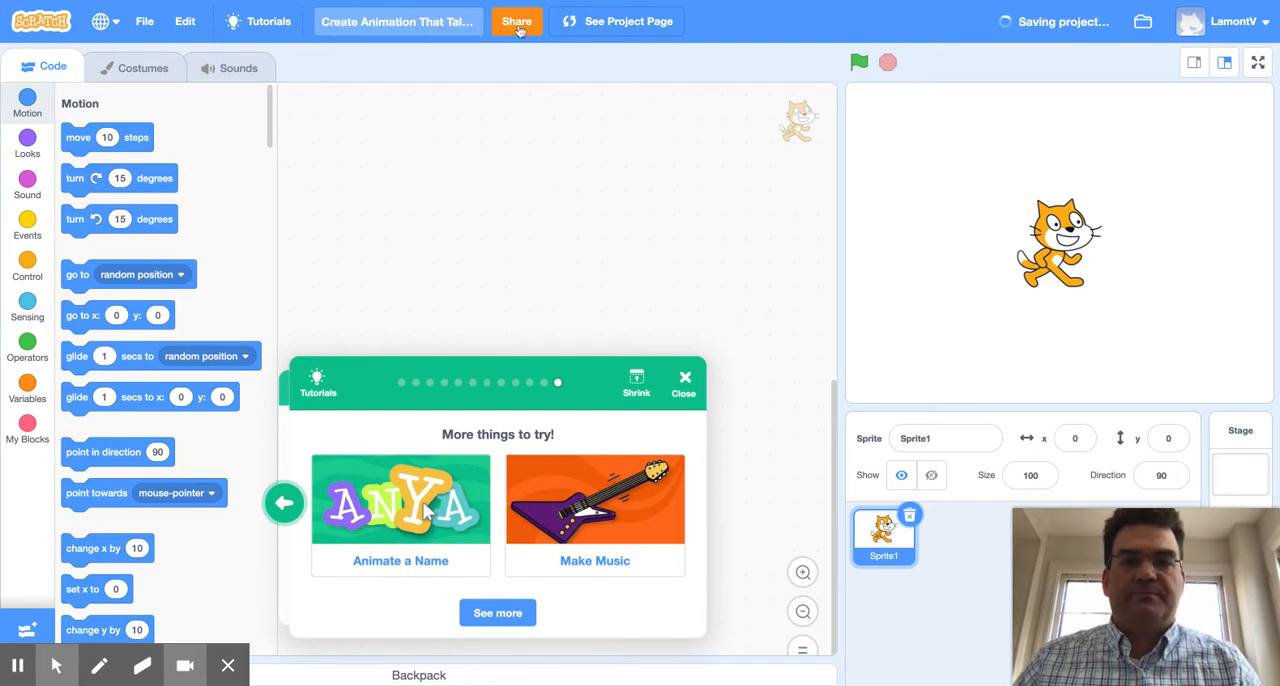
- Share the Create Animations That Talk LFifth project publicly
click(517, 21)
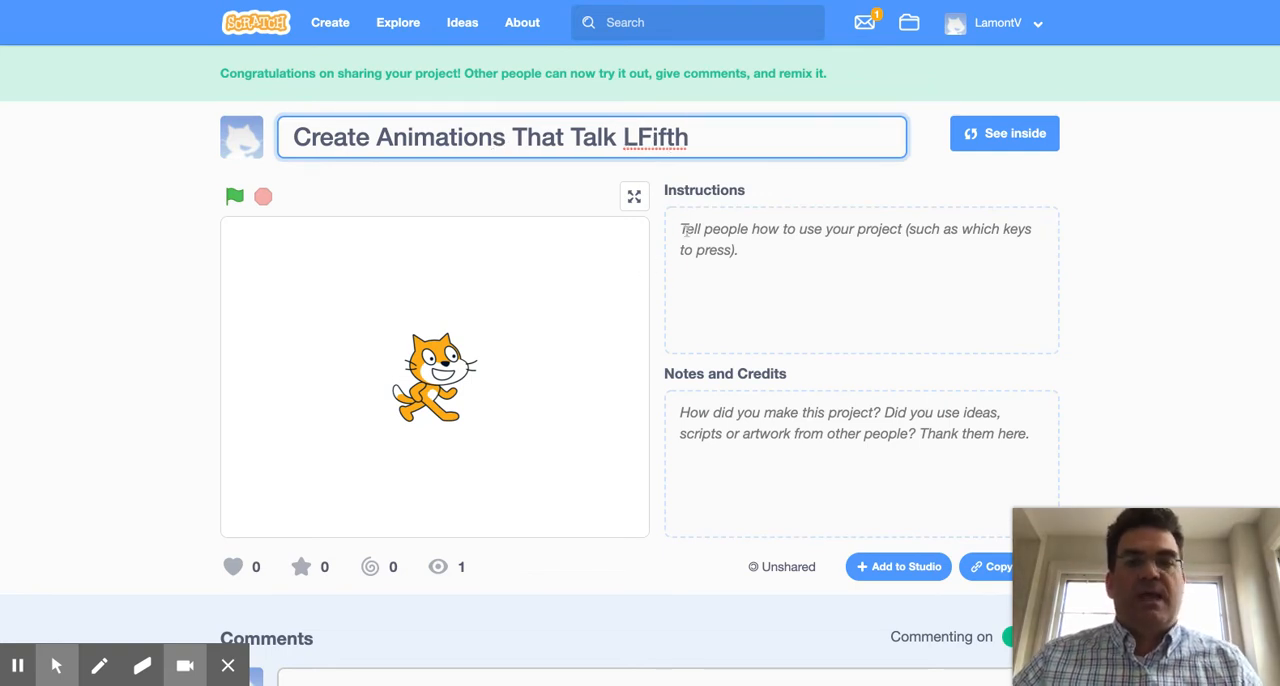
- Enter 'Click on cat to make him purr' as the project instructions
click(860, 280)
text(Click on)
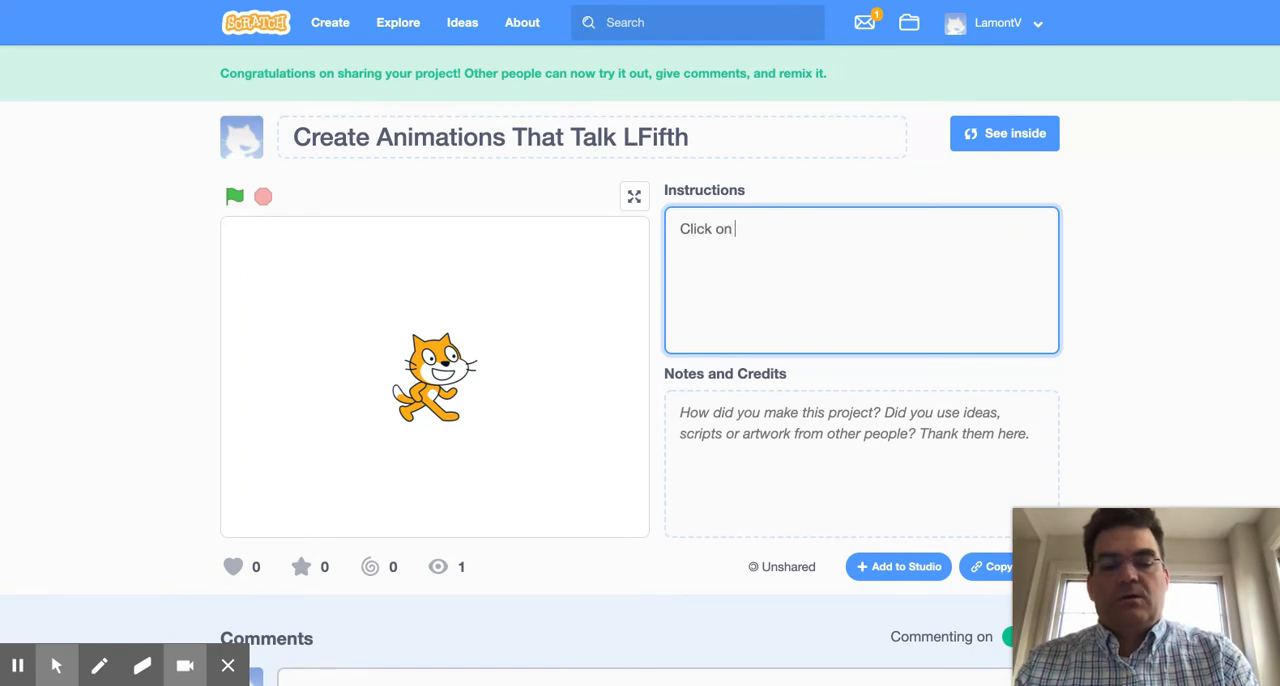
text(cat)
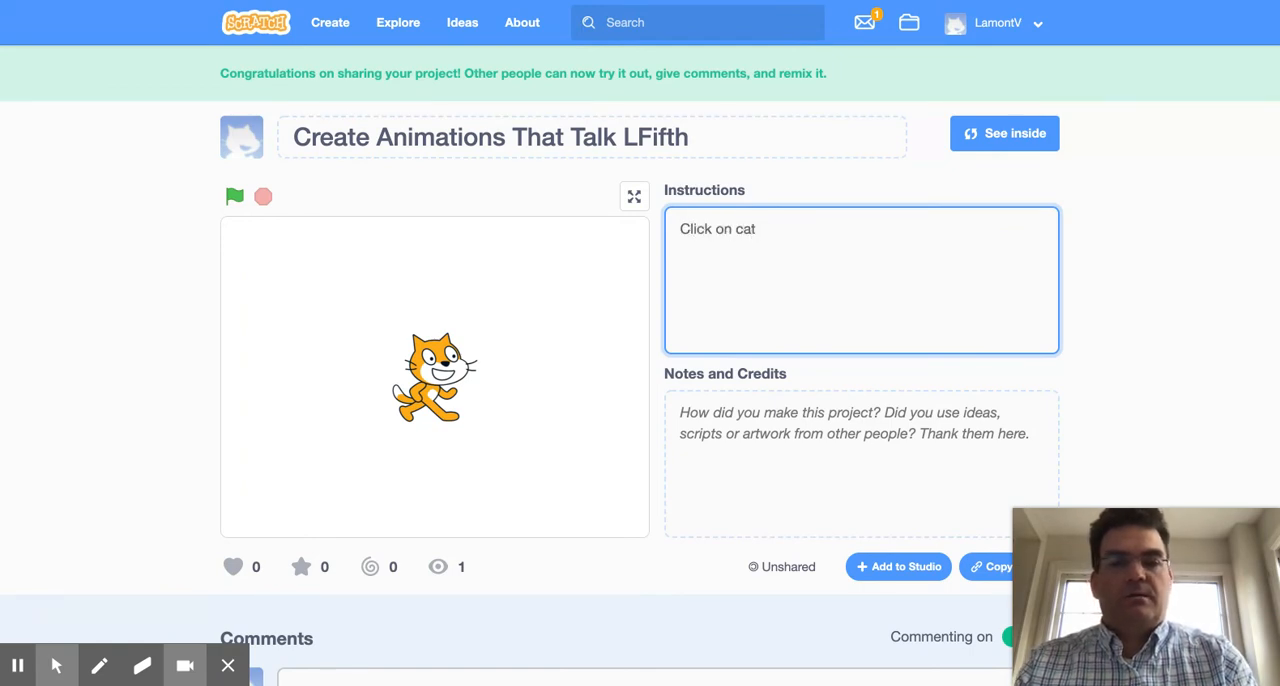
text(to)
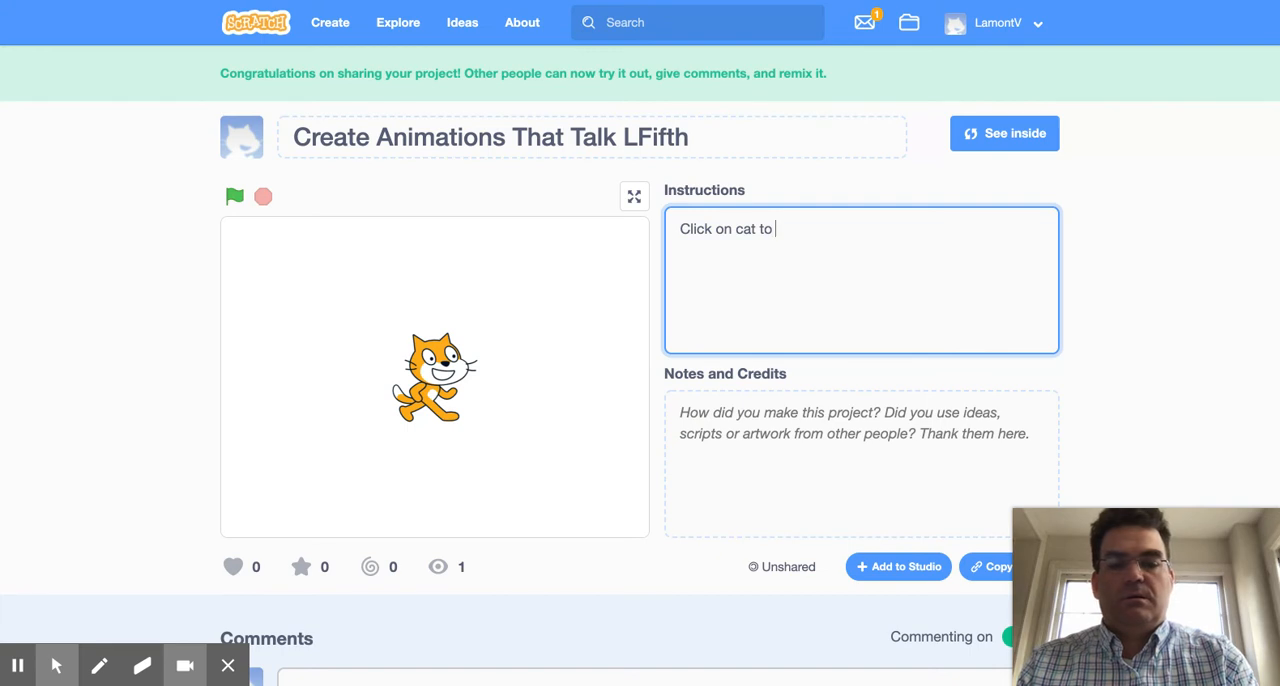
text(make him purr)
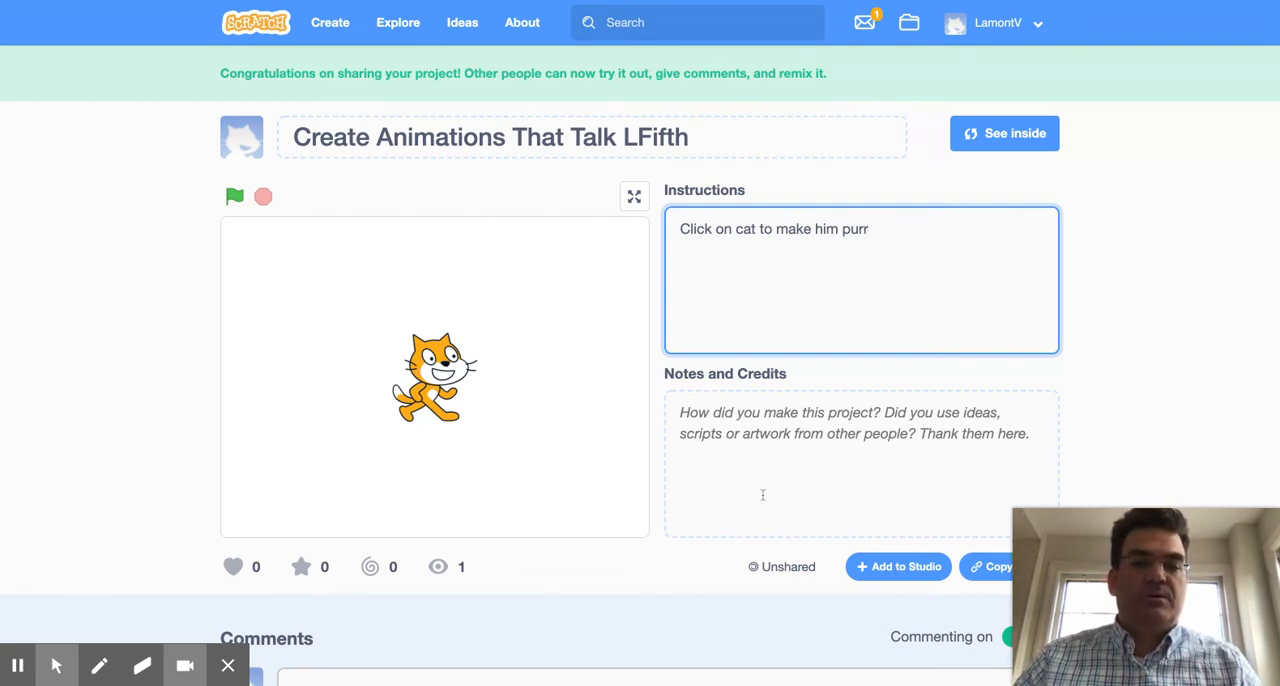
mouse_move(905, 578)
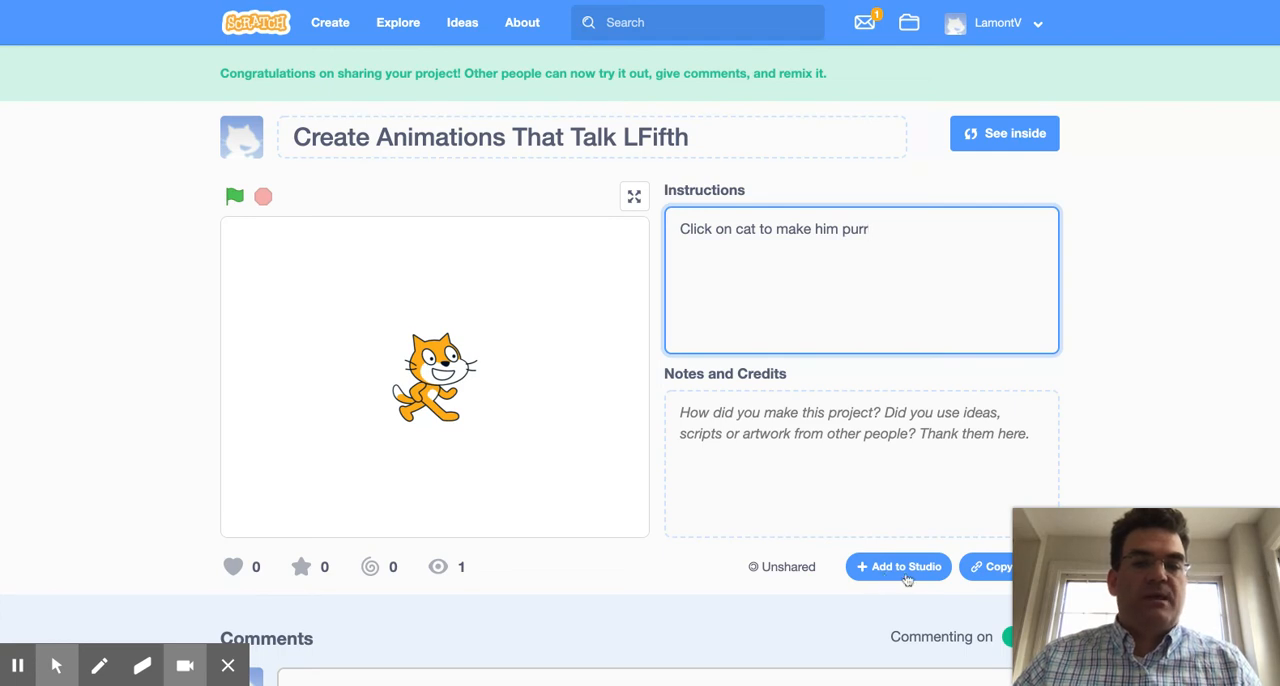
- Add the project to the Create Animations That Talk studio and confirm
click(900, 567)
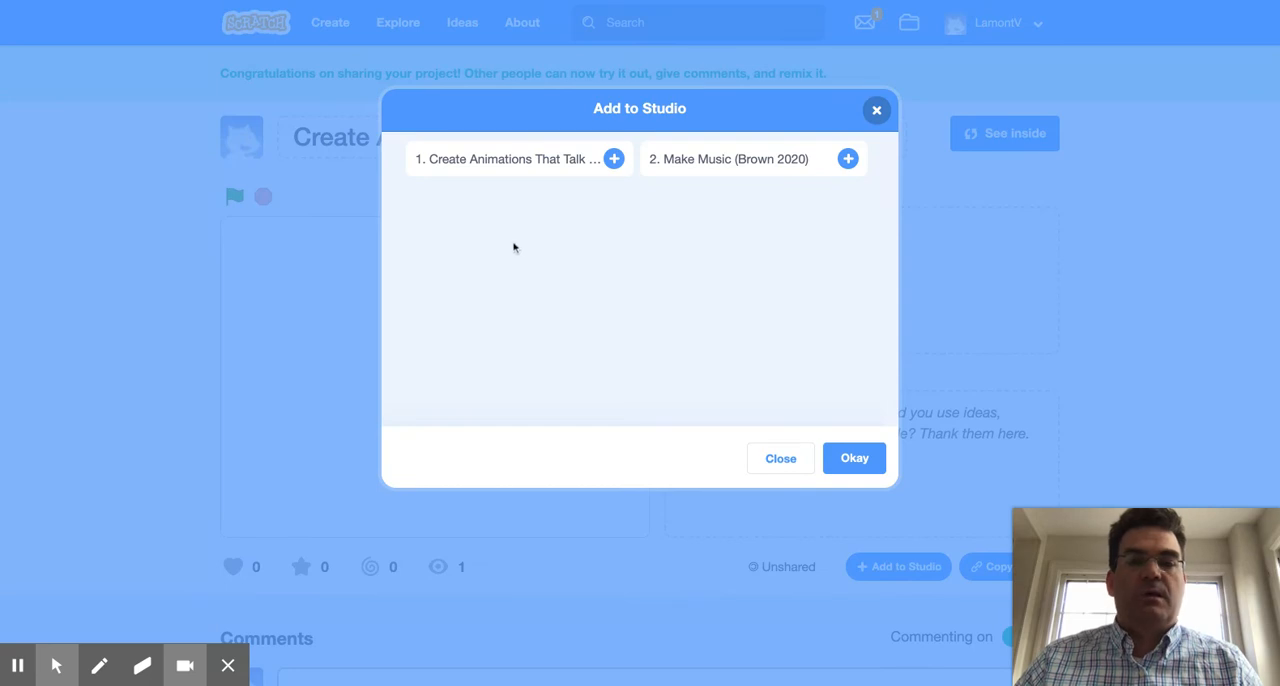
mouse_move(447, 170)
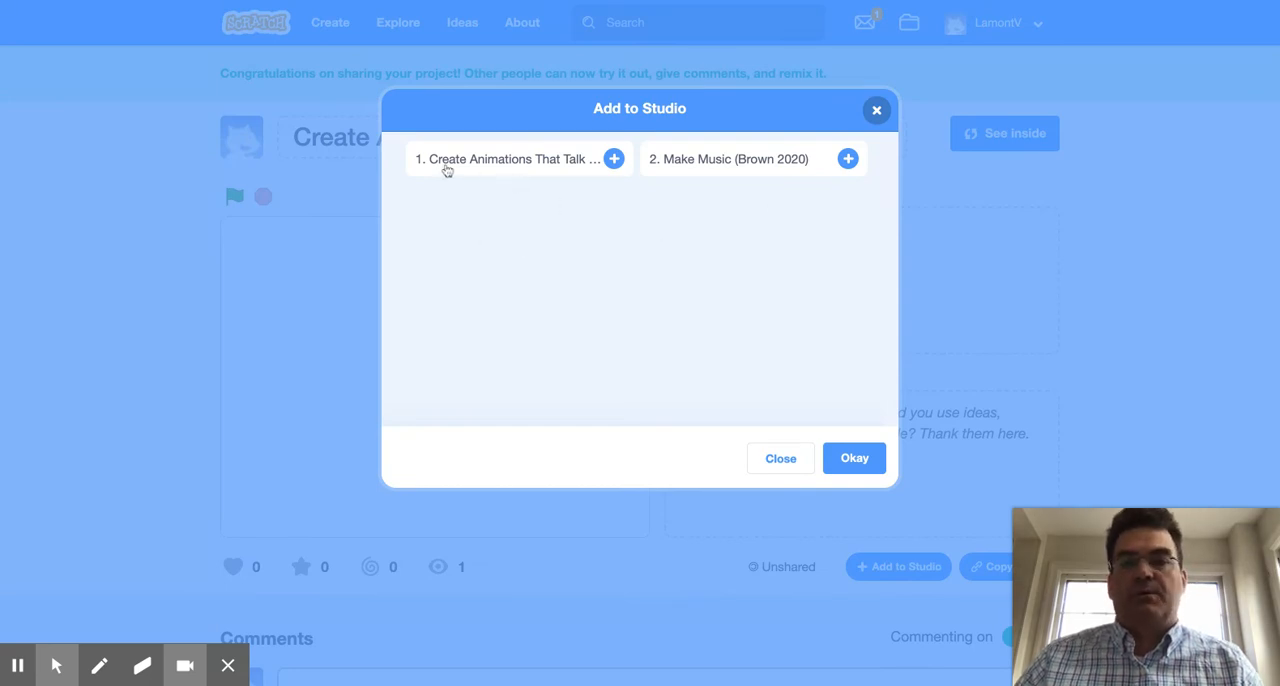
mouse_move(543, 167)
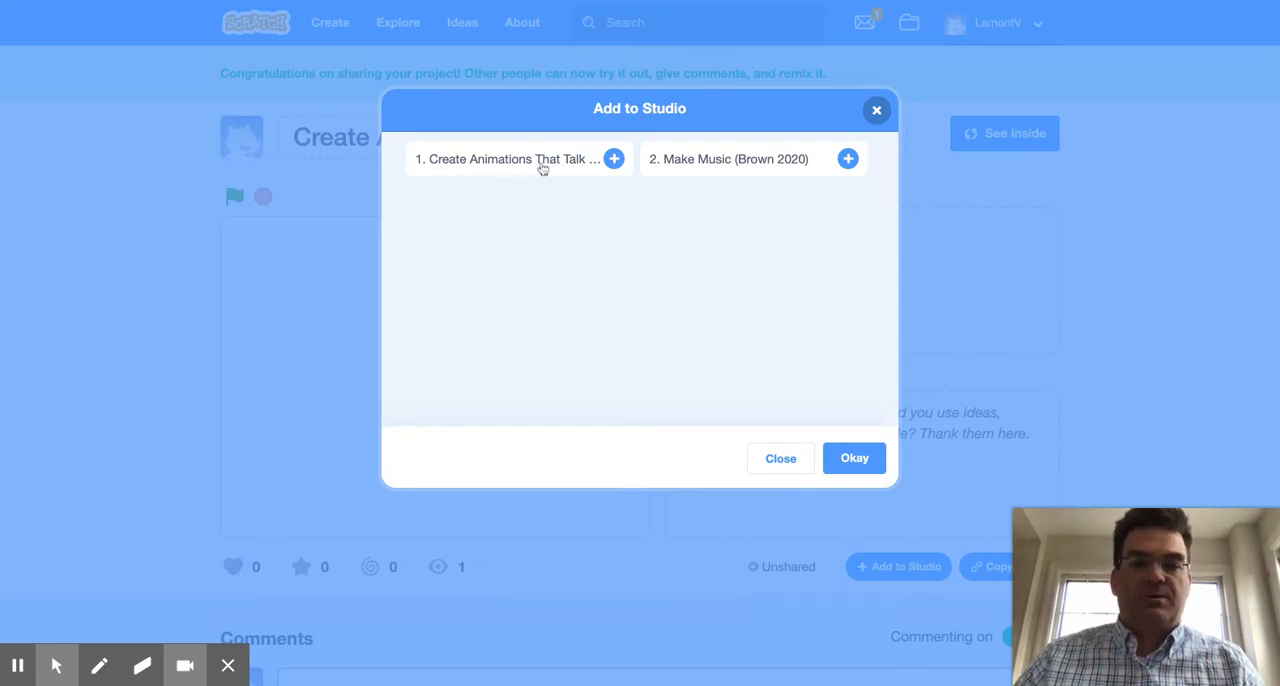
click(613, 158)
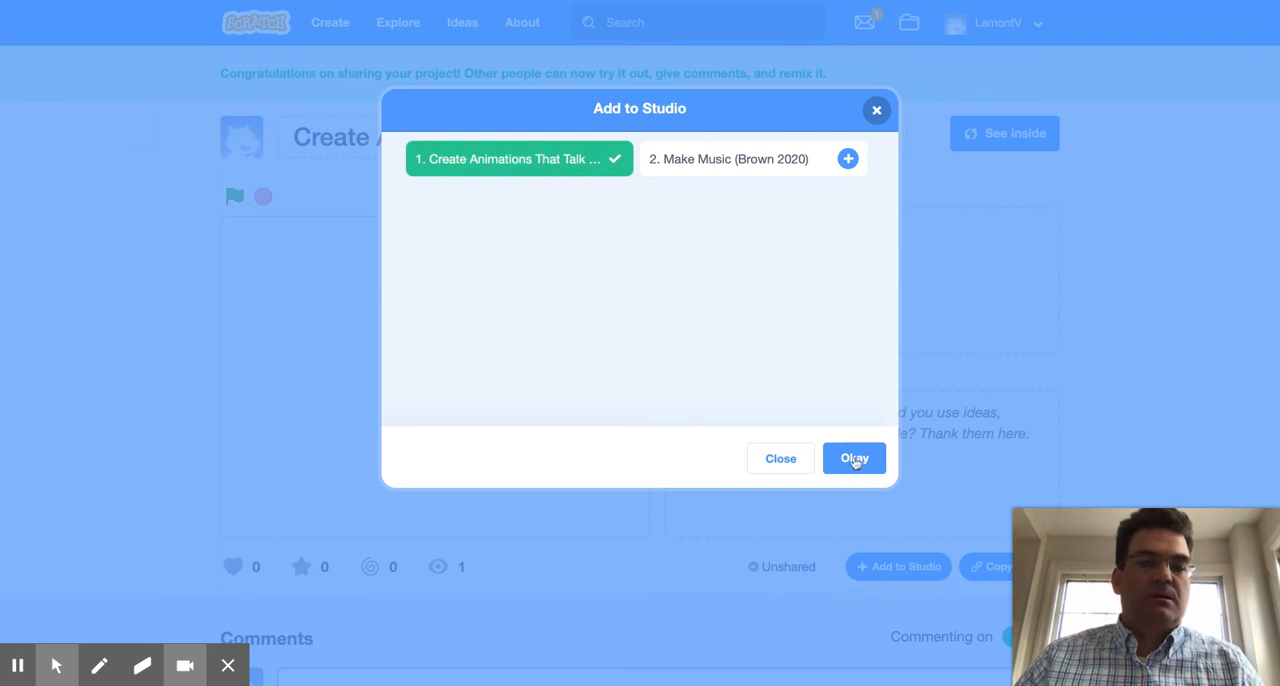
click(854, 458)
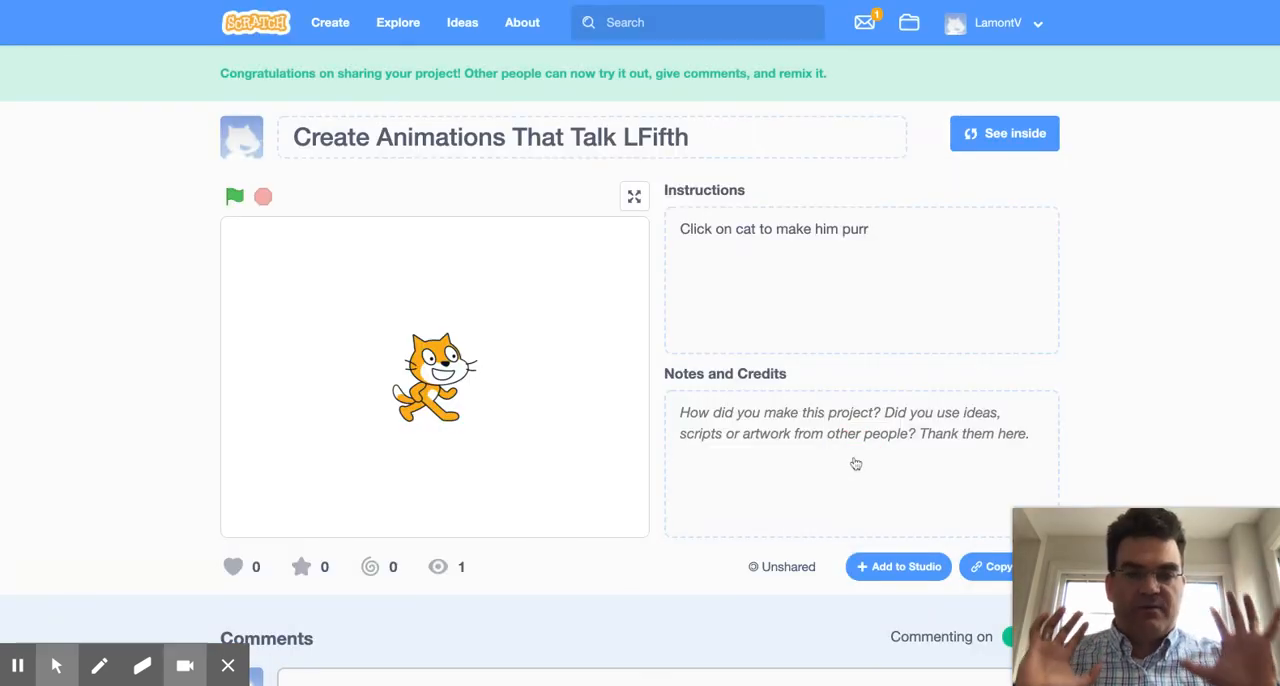